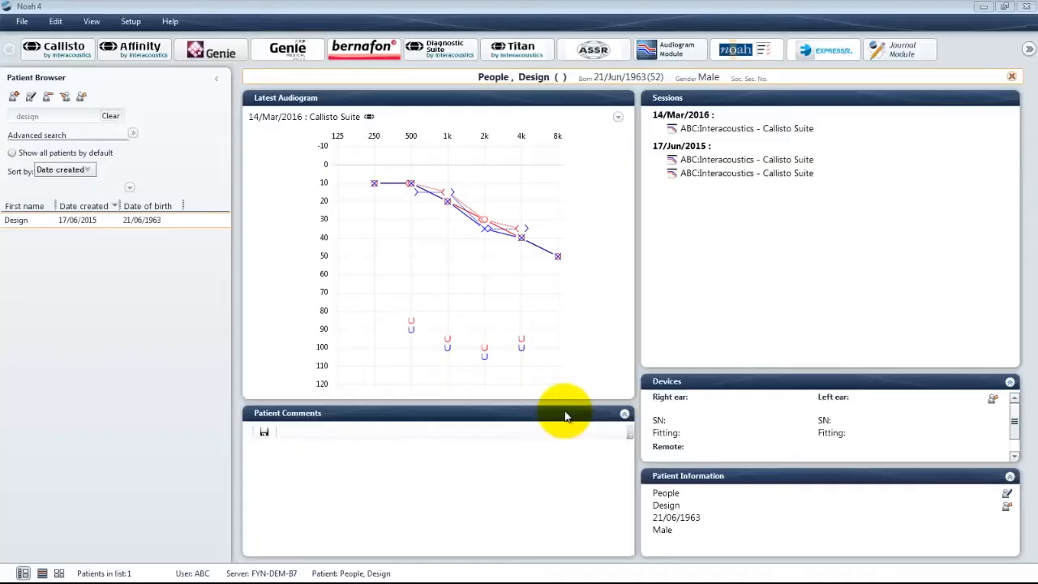
mouse_move(344, 279)
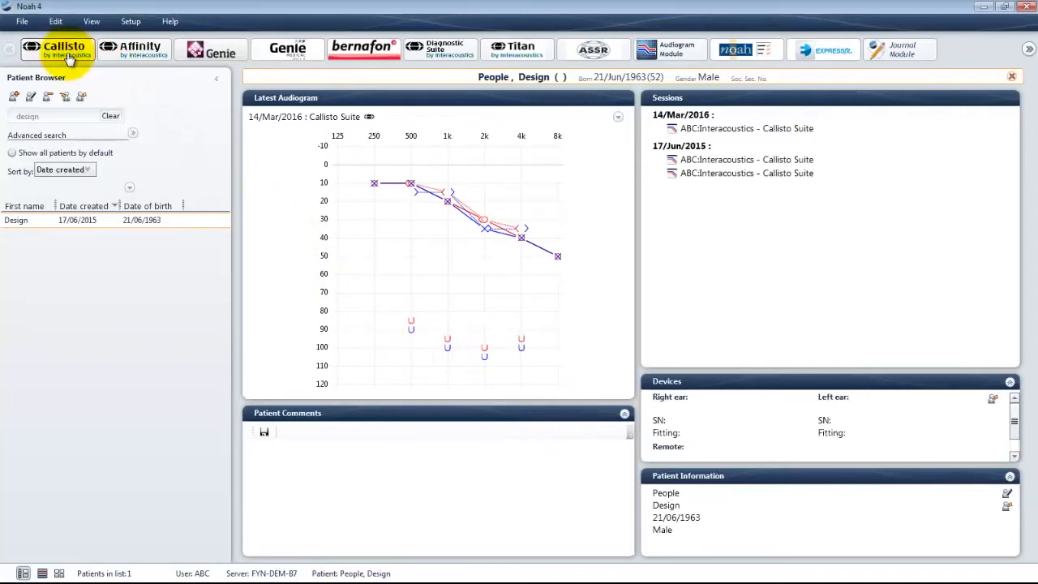
Launch Callisto Suite's audiometry module for the patient from Noah's module bar.
click(64, 49)
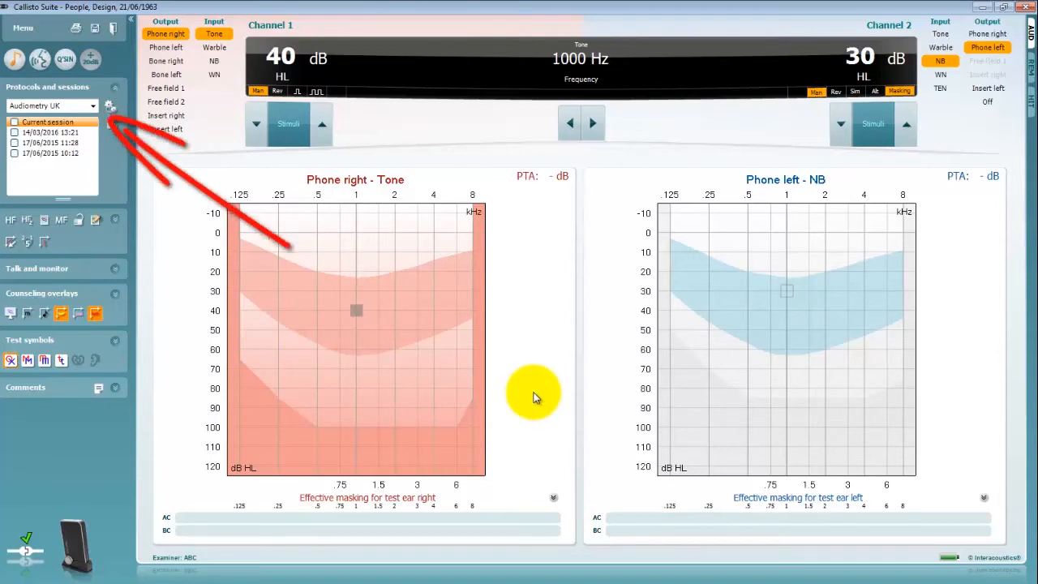
mouse_move(470, 373)
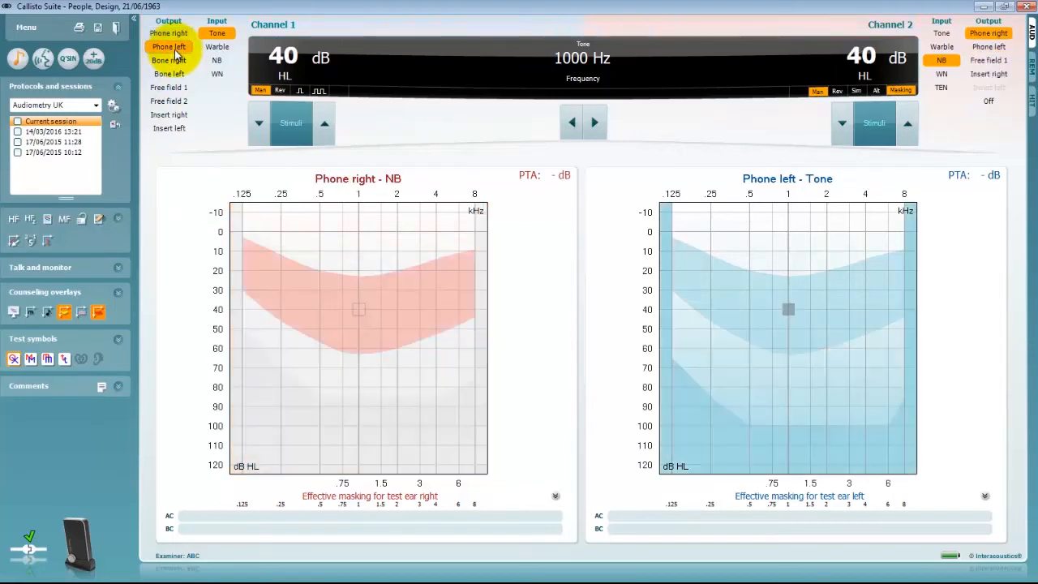
Route channel 1 to Phone right, try Warble, then settle on Tone, with Phone left NB masking.
click(168, 32)
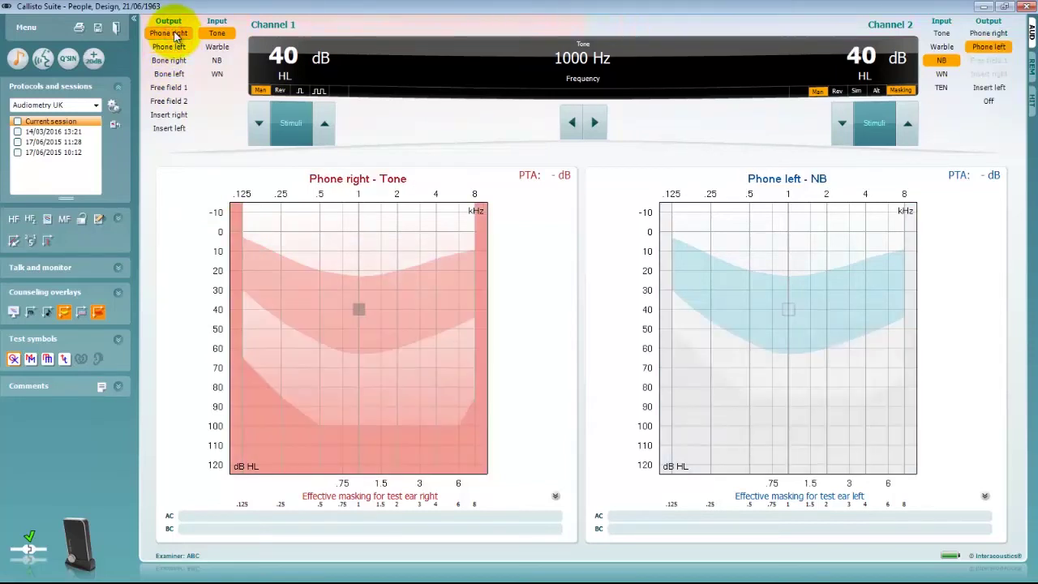
click(217, 47)
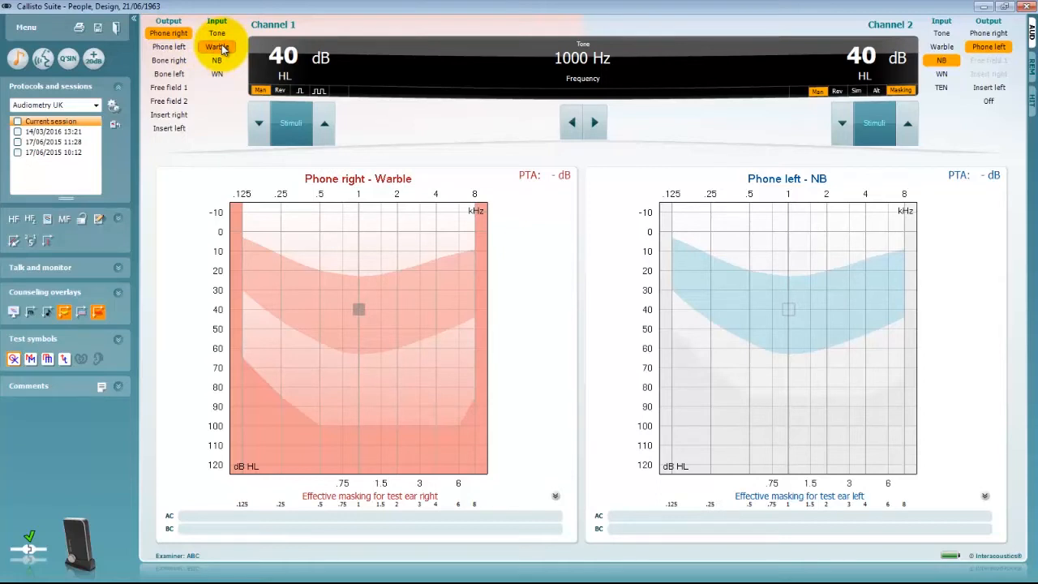
click(216, 32)
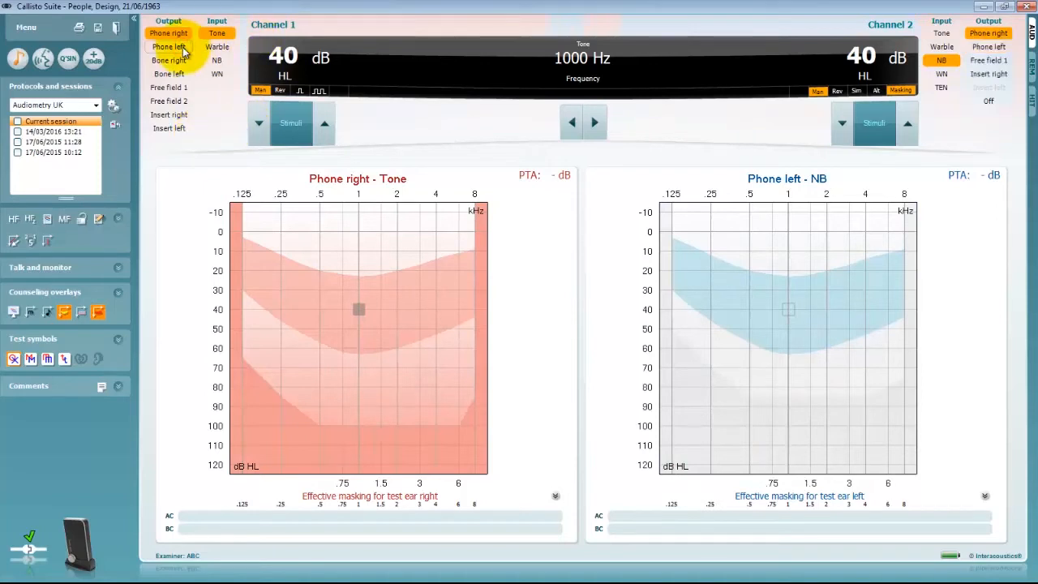
click(165, 47)
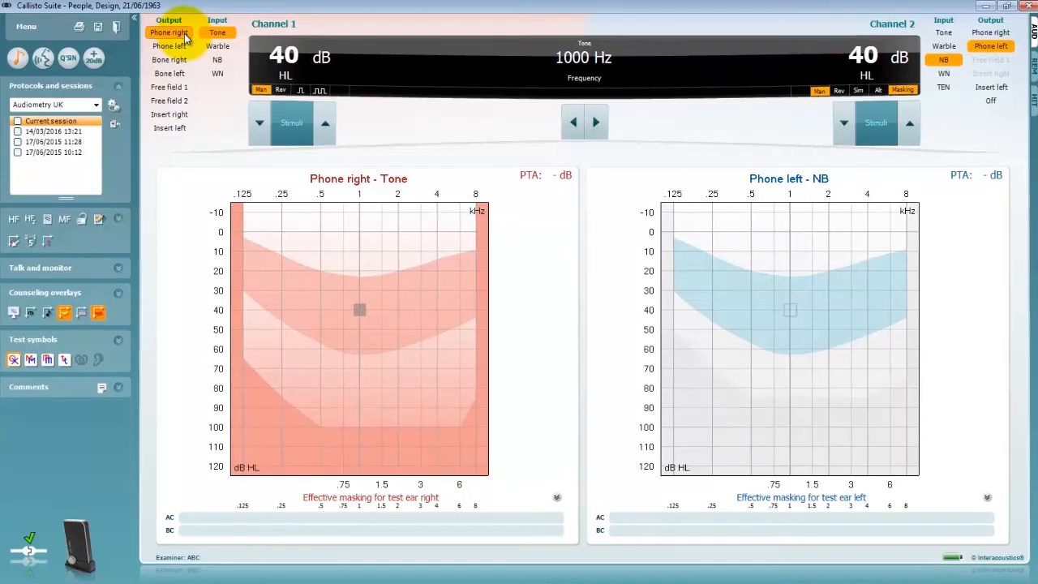
click(325, 123)
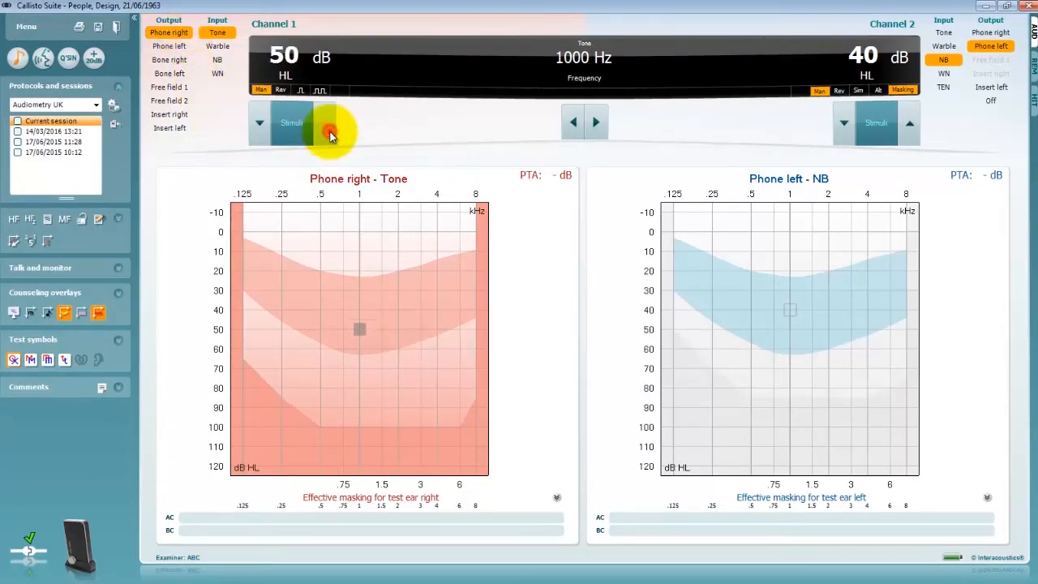
click(260, 123)
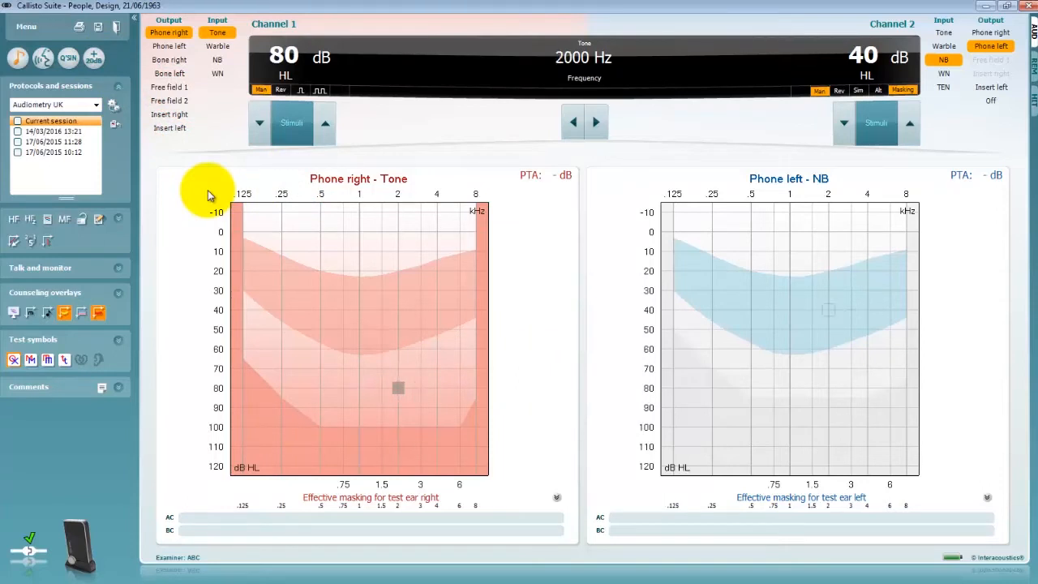
key(Left)
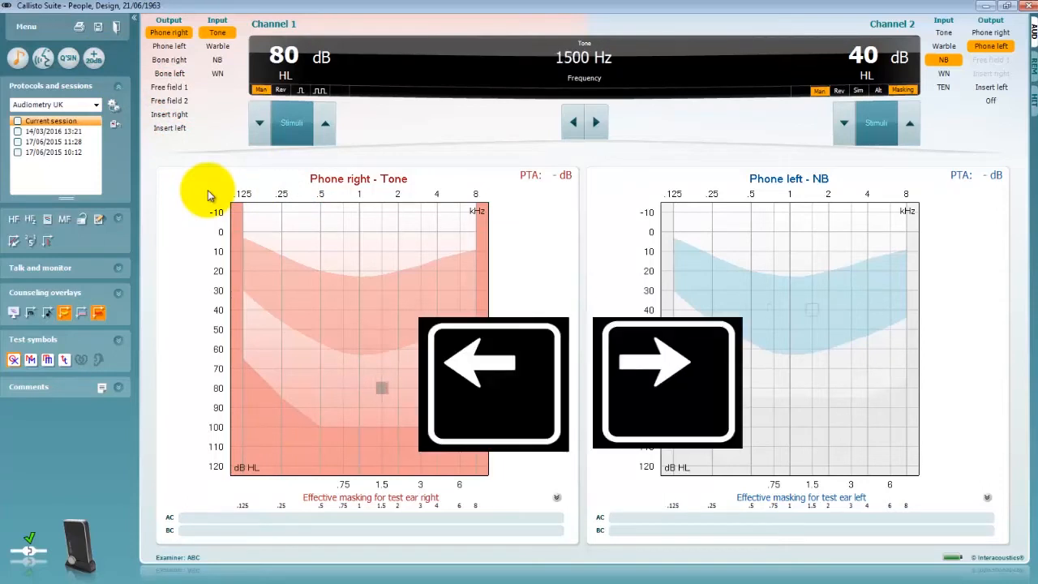
click(574, 122)
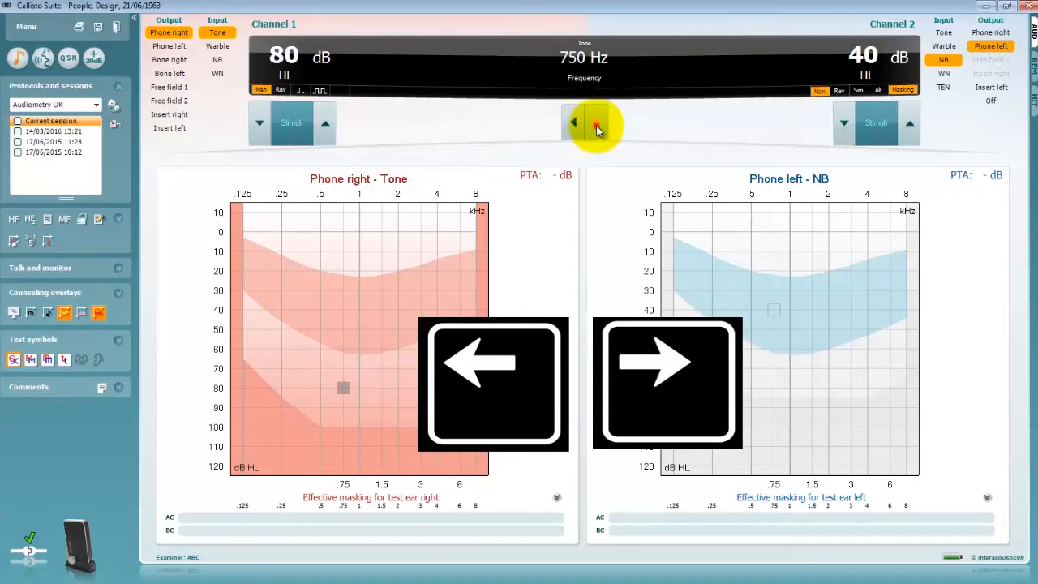
click(597, 121)
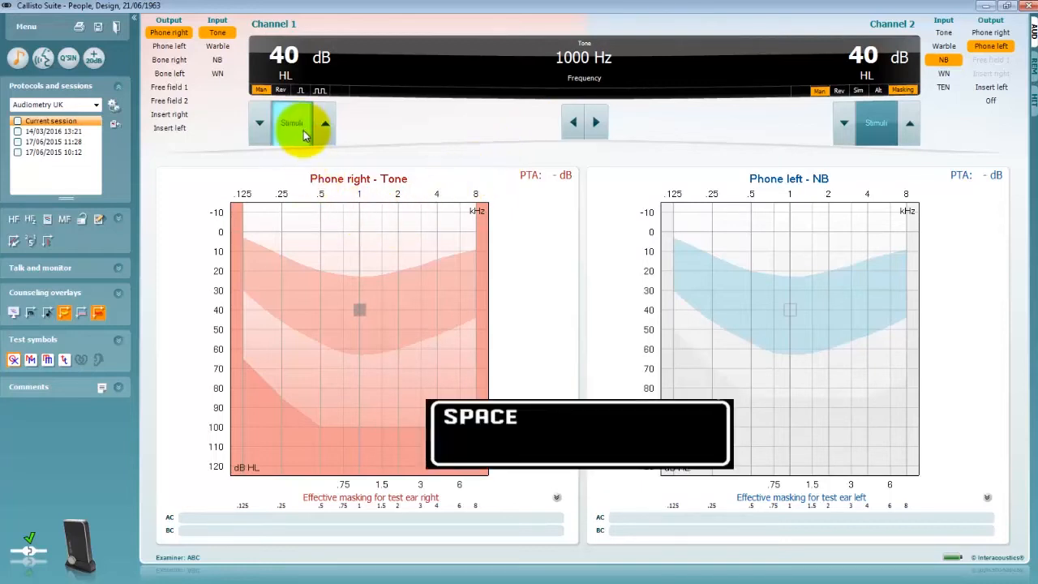
mouse_move(295, 142)
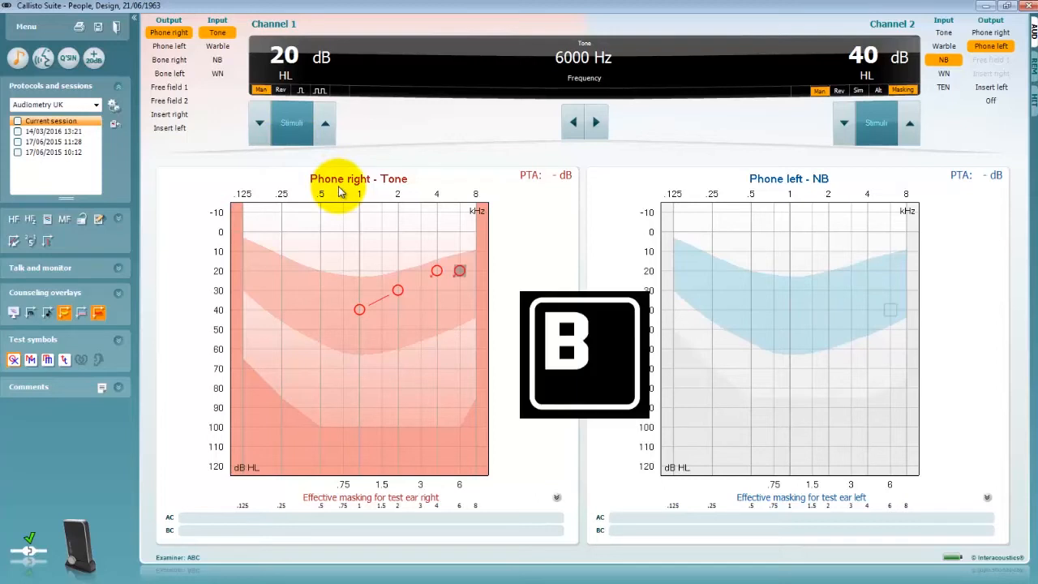
Set channel 1 to Bone left Tone and channel 2 to Phone right NB masking at 65 dB.
click(571, 122)
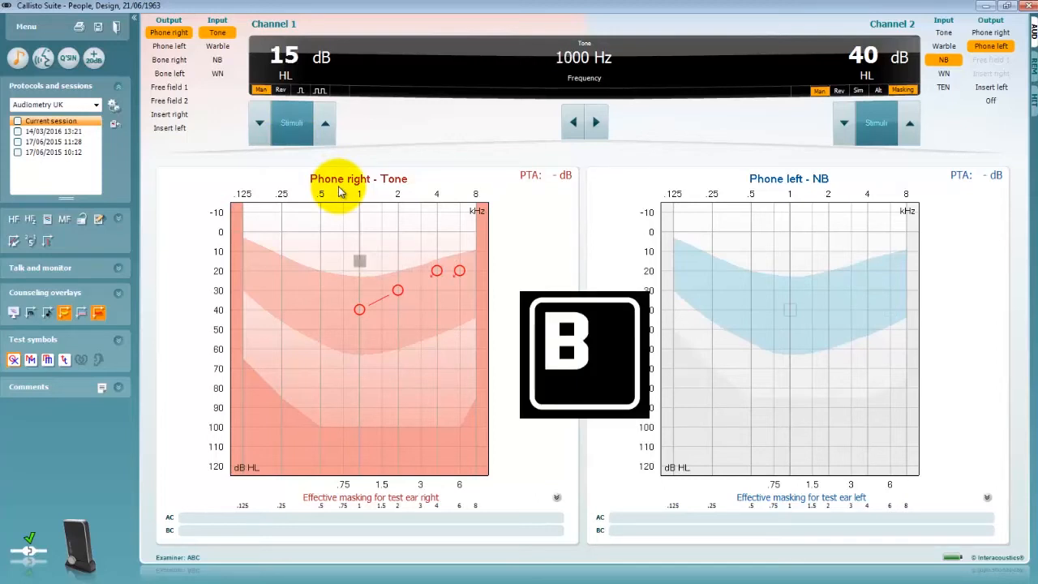
click(168, 58)
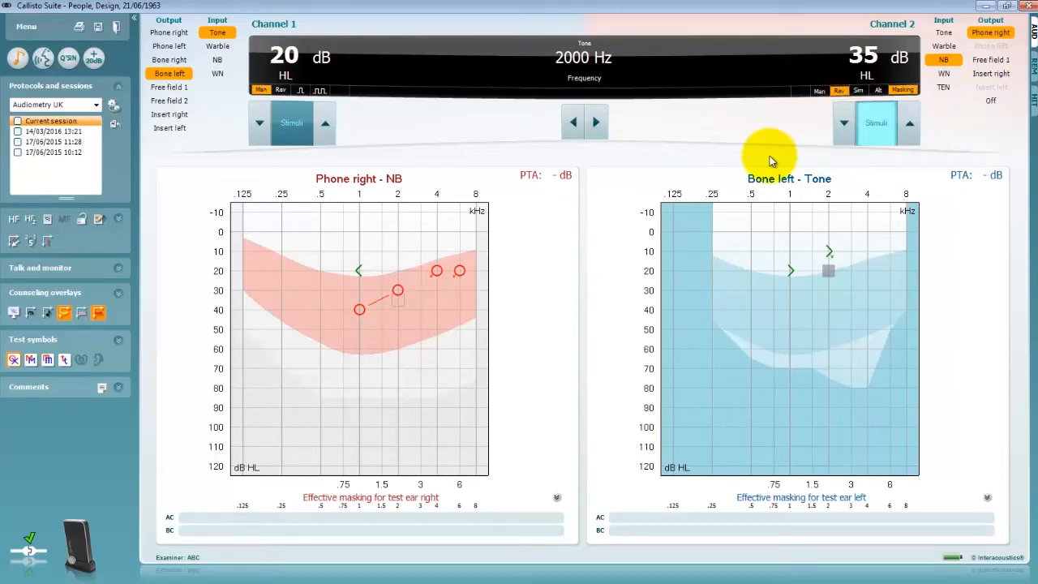
mouse_move(1025, 179)
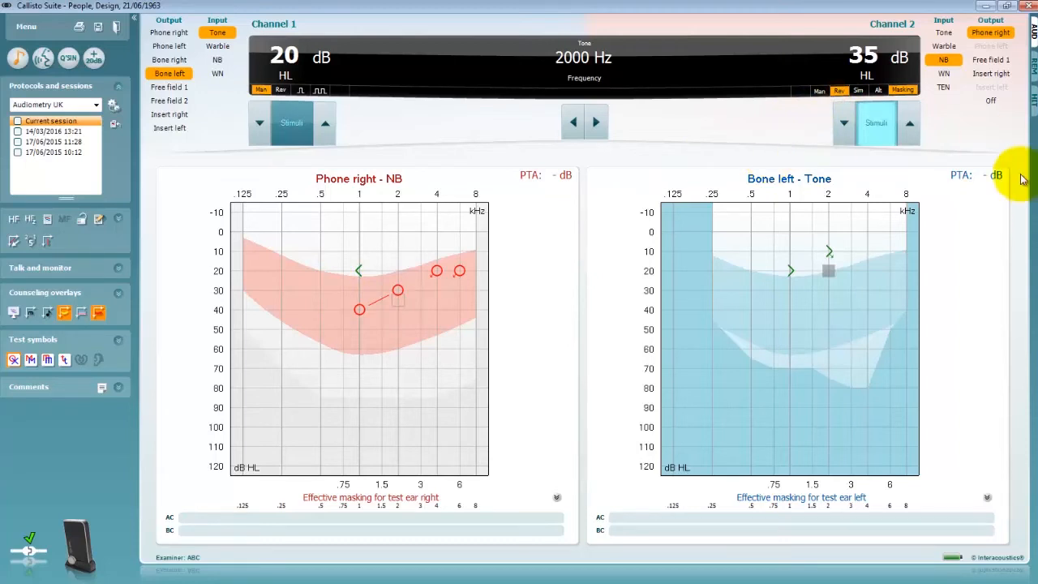
click(989, 101)
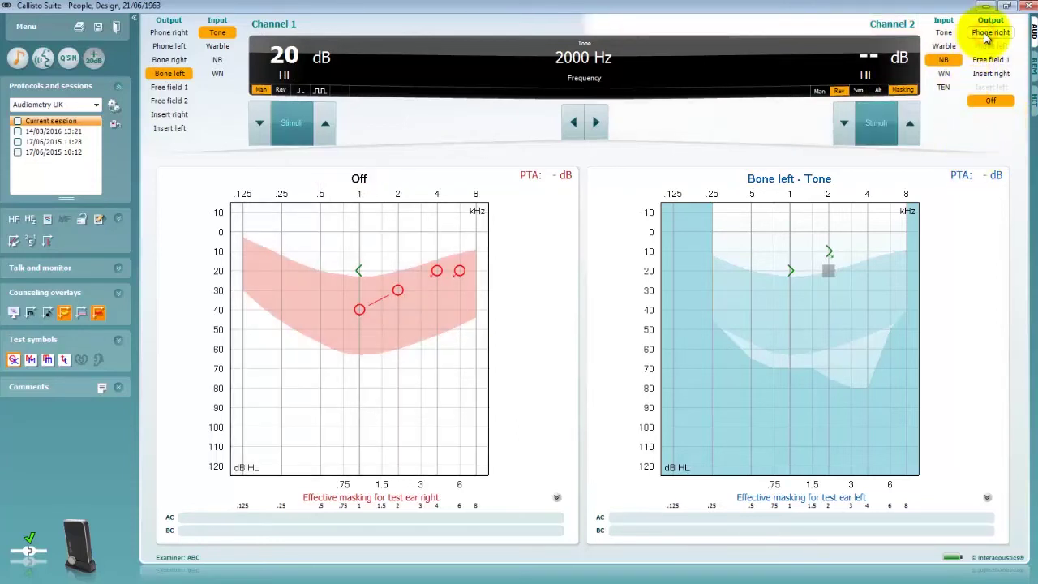
click(989, 33)
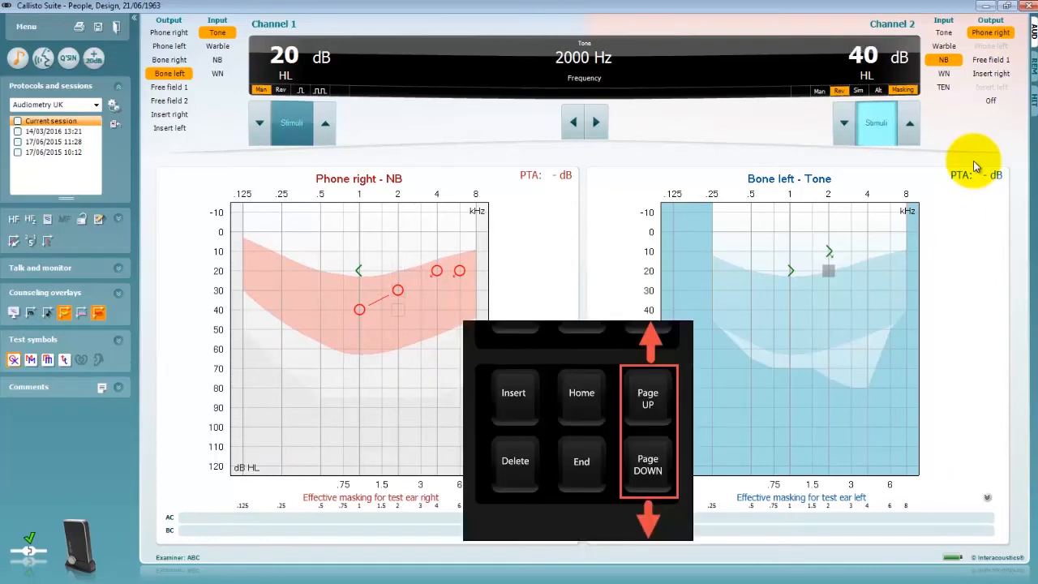
click(649, 464)
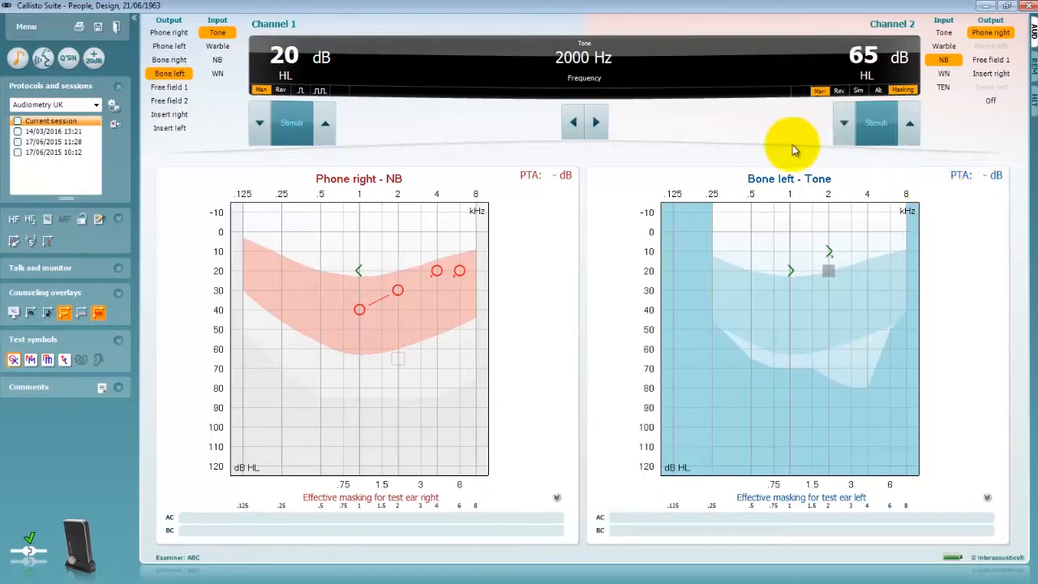
mouse_move(827, 258)
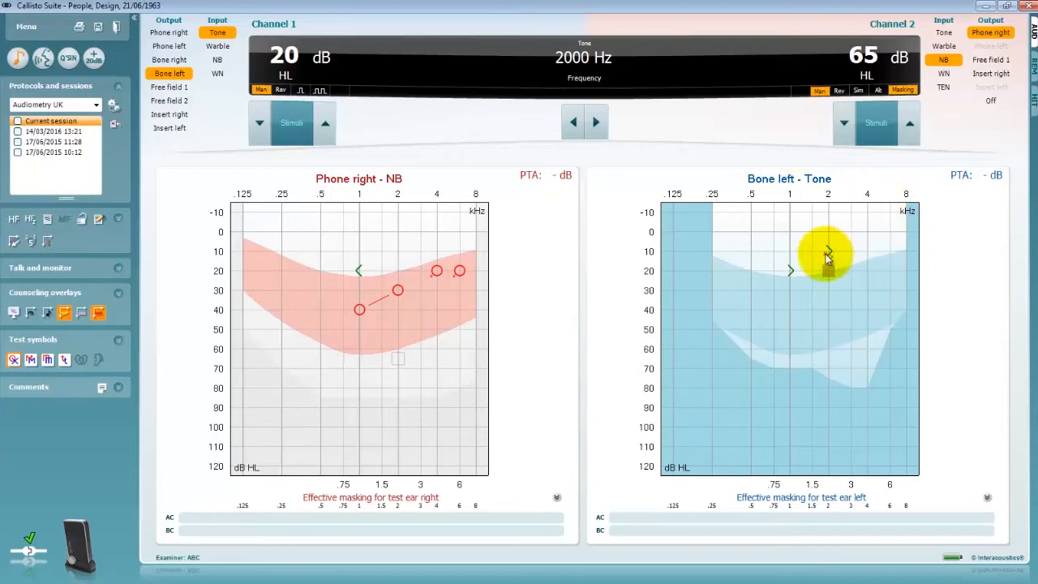
Delete the left 2 kHz bone threshold and the whole Phone right - HL curve.
right_click(827, 258)
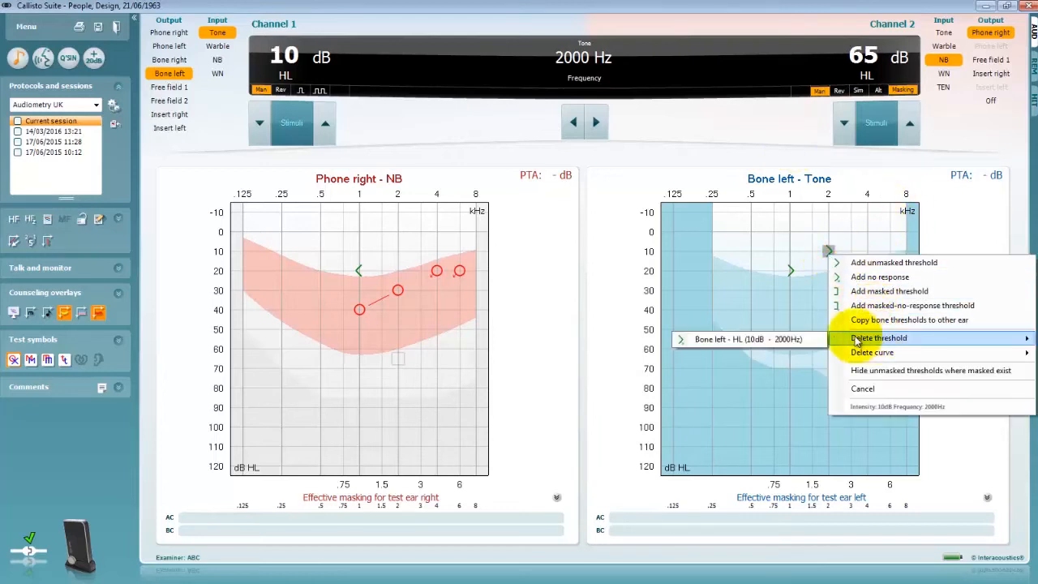
click(878, 337)
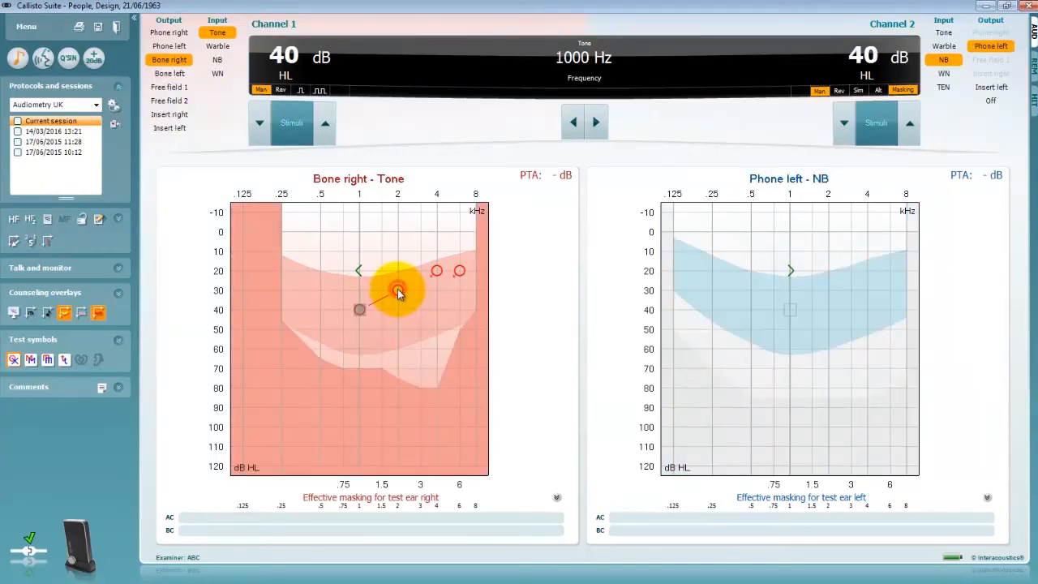
right_click(398, 291)
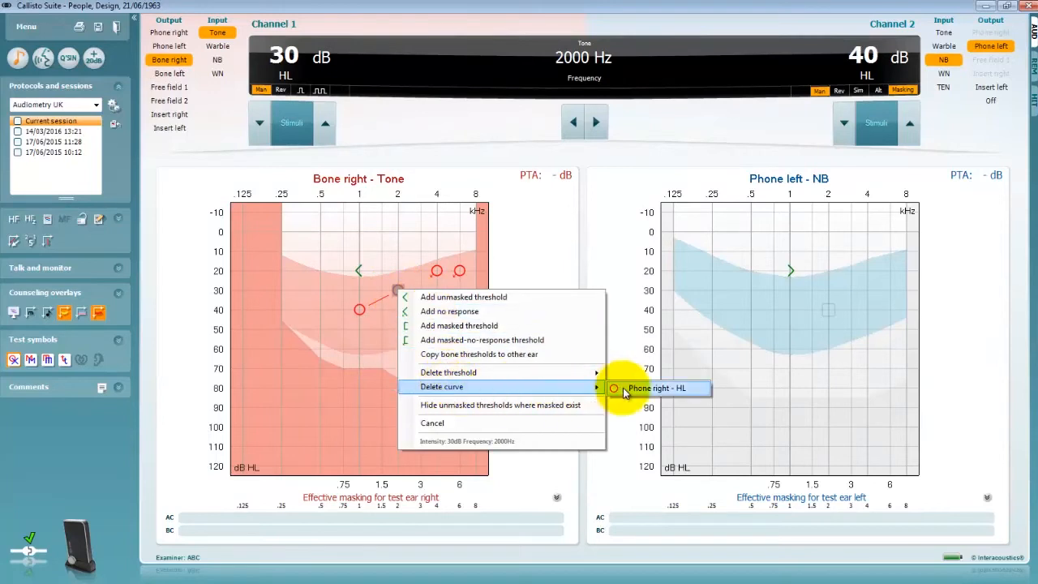
click(651, 387)
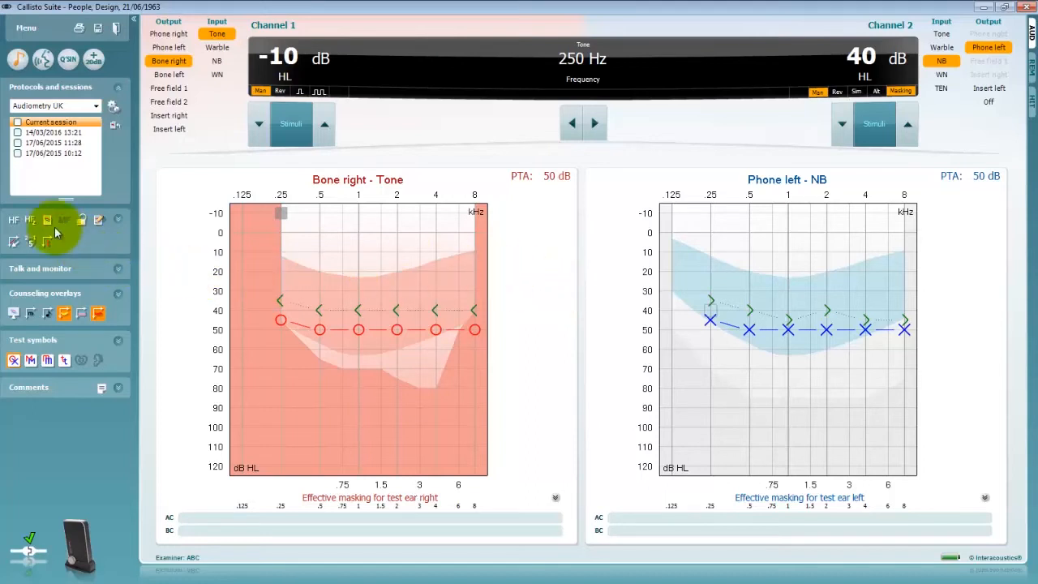
Show both ears on one combined audiogram, switching channel 1 between bone and phone outputs.
click(46, 224)
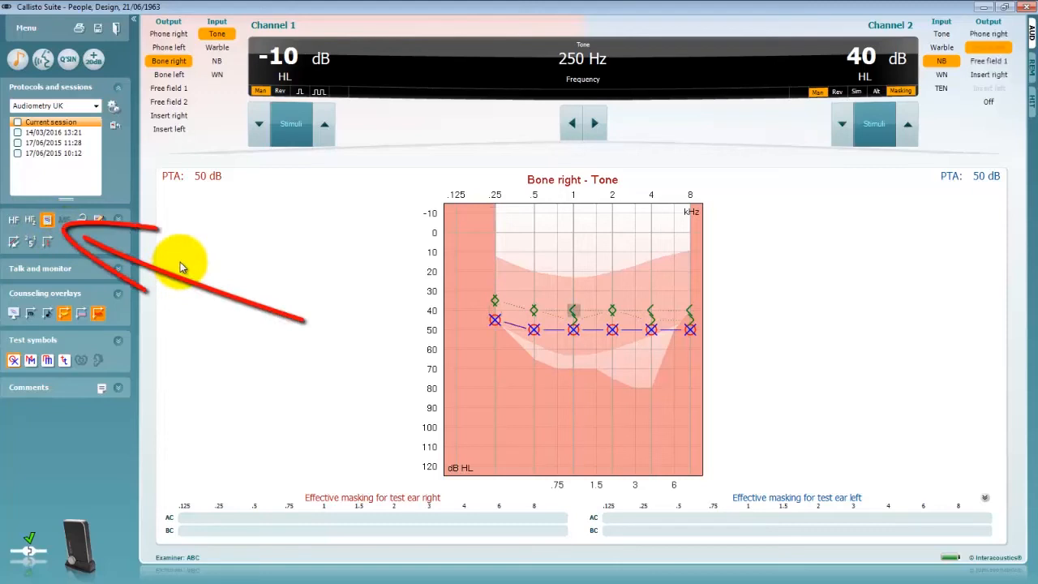
click(169, 75)
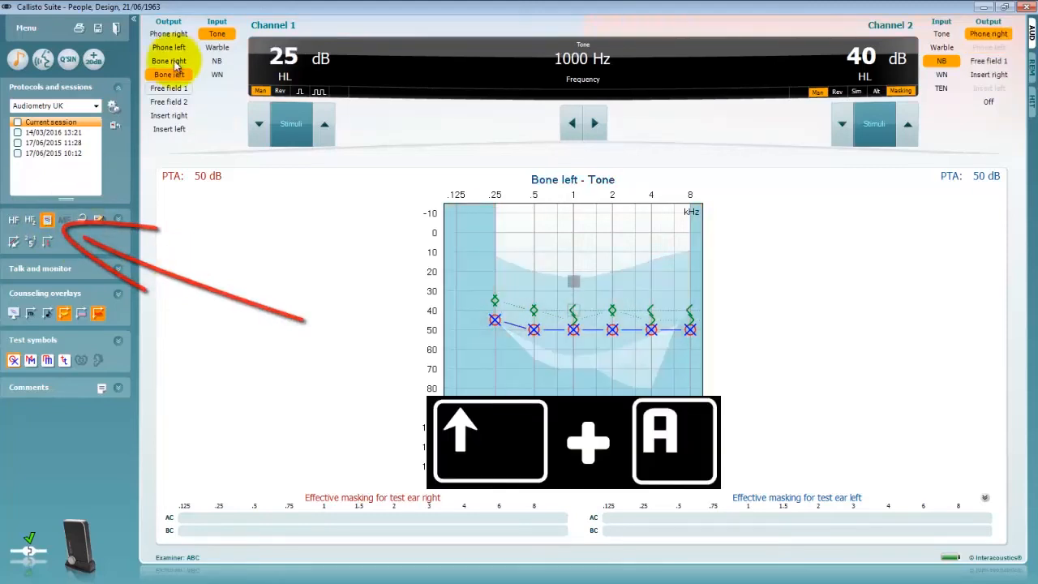
click(169, 47)
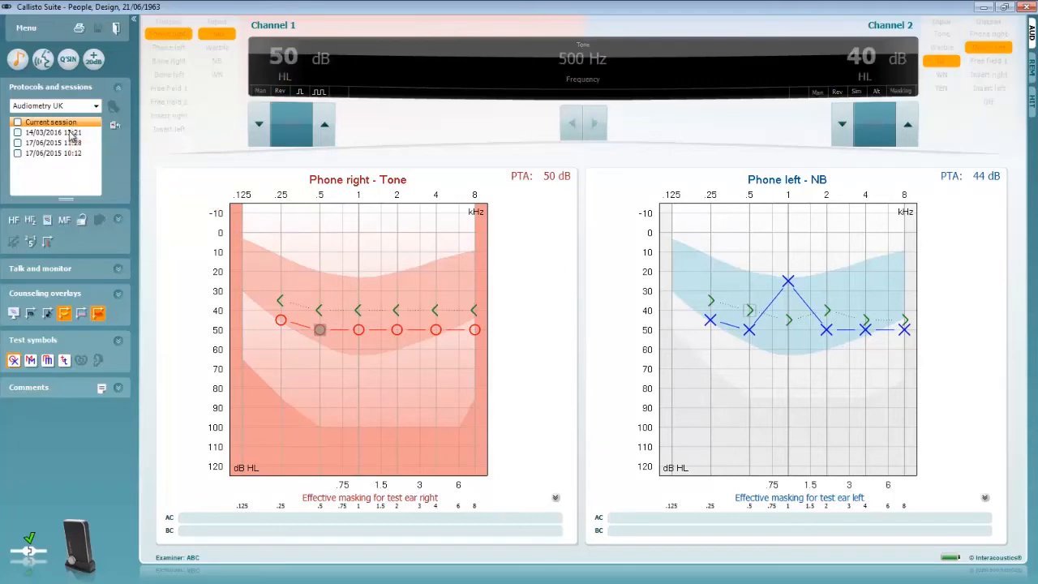
Tick the 14/03/2016 historic session so its thresholds overlay today's charts in grey.
click(52, 133)
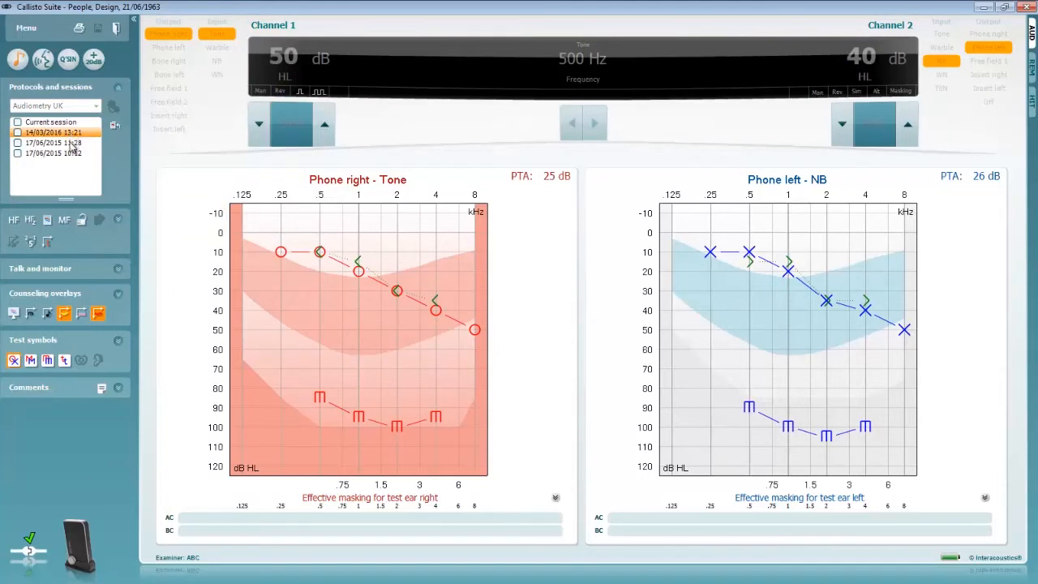
click(52, 143)
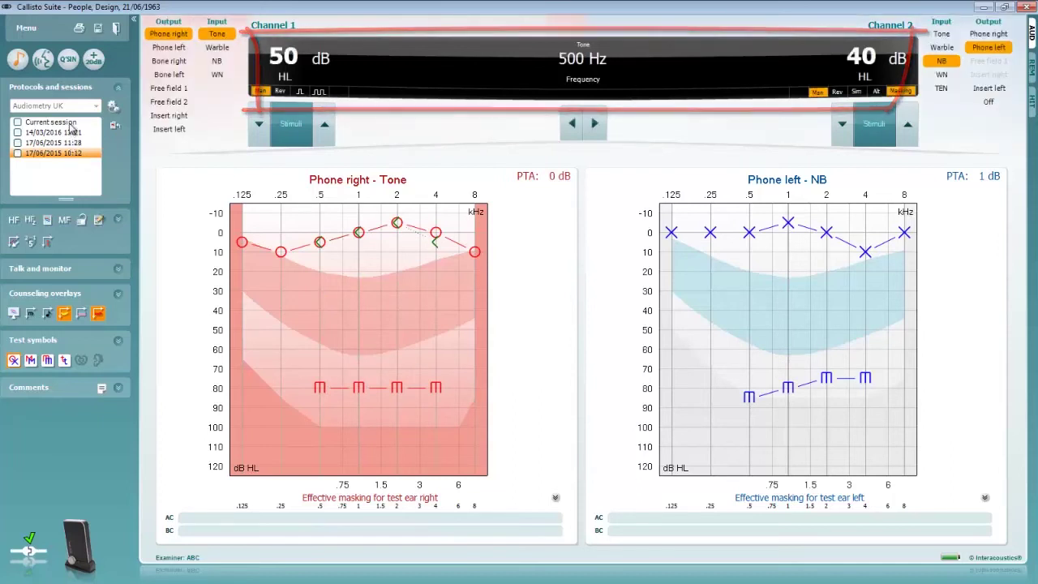
click(50, 121)
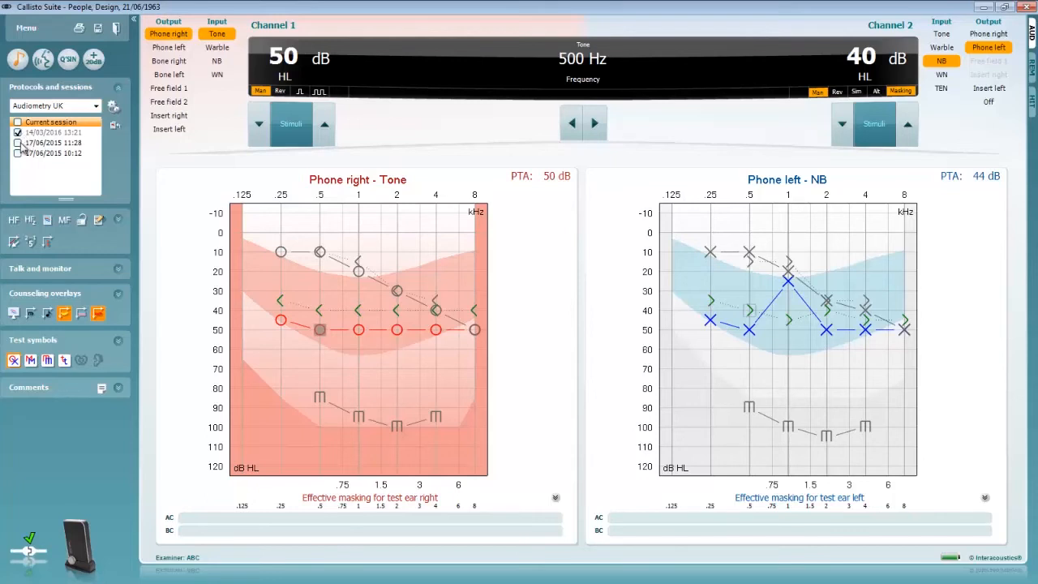
Overlay both 17/06/2015 sessions for comparison, then untick the historic sessions.
click(18, 142)
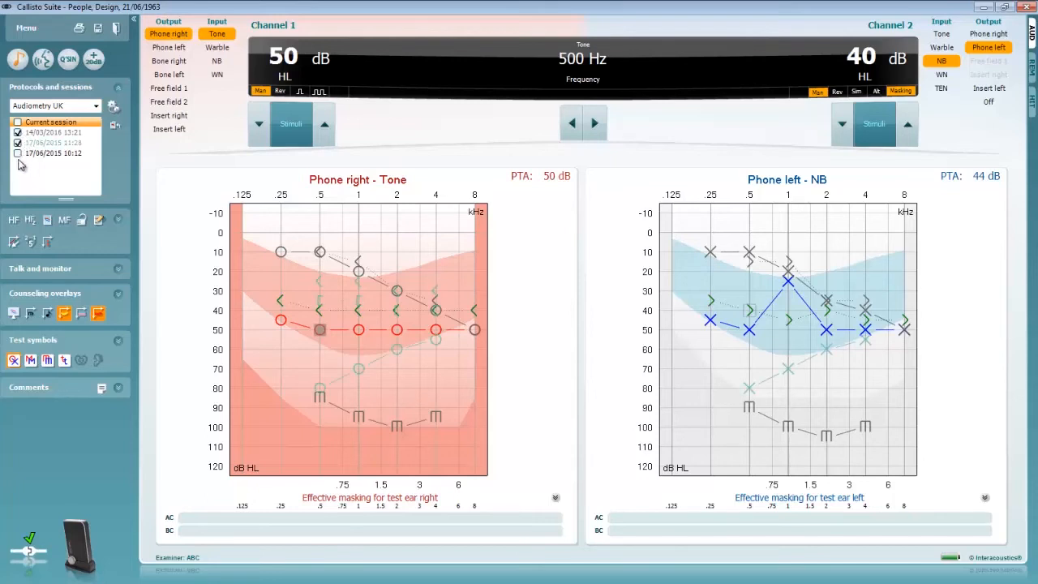
click(18, 153)
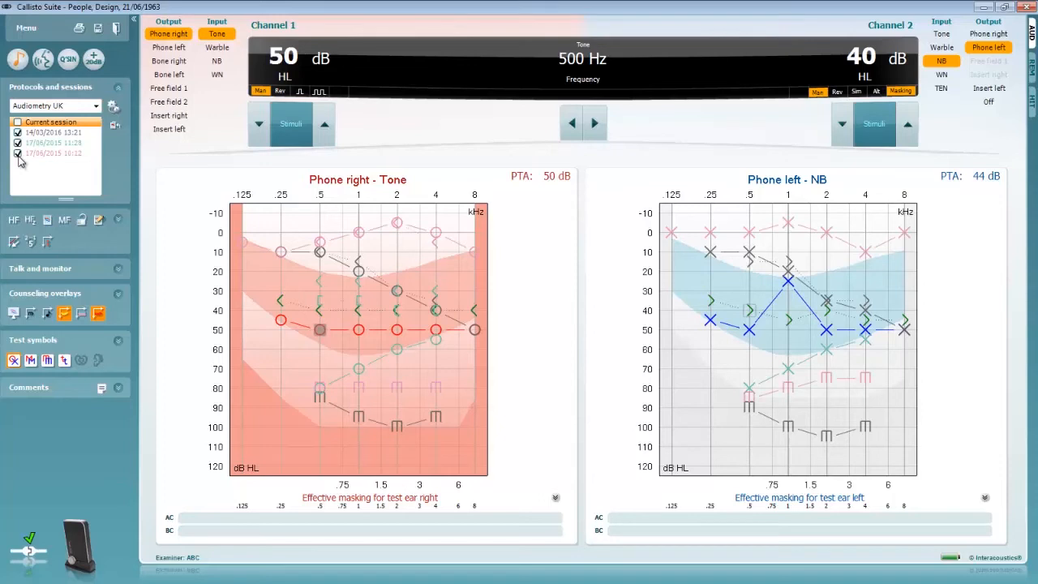
click(18, 152)
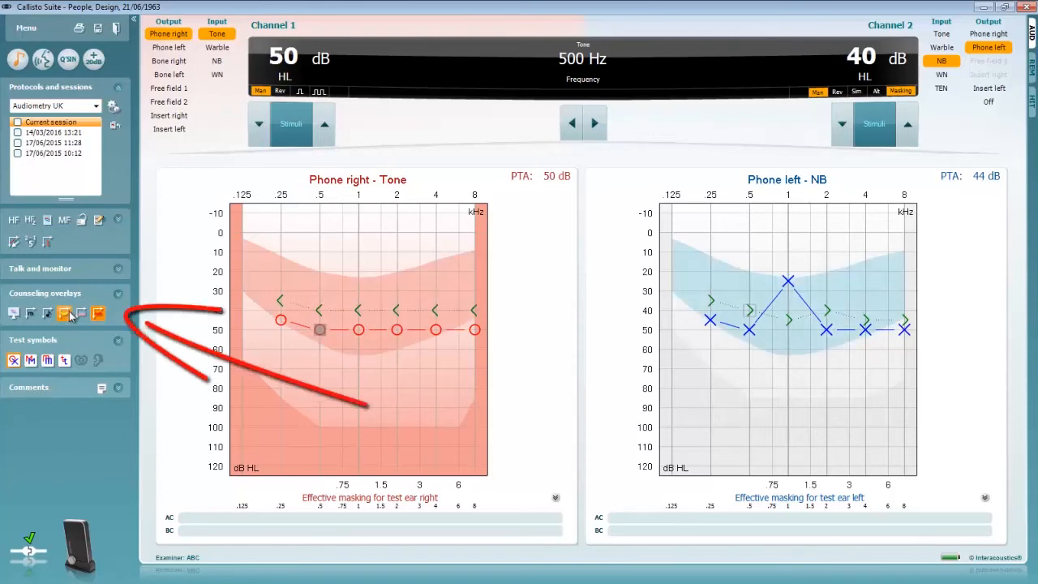
mouse_move(79, 314)
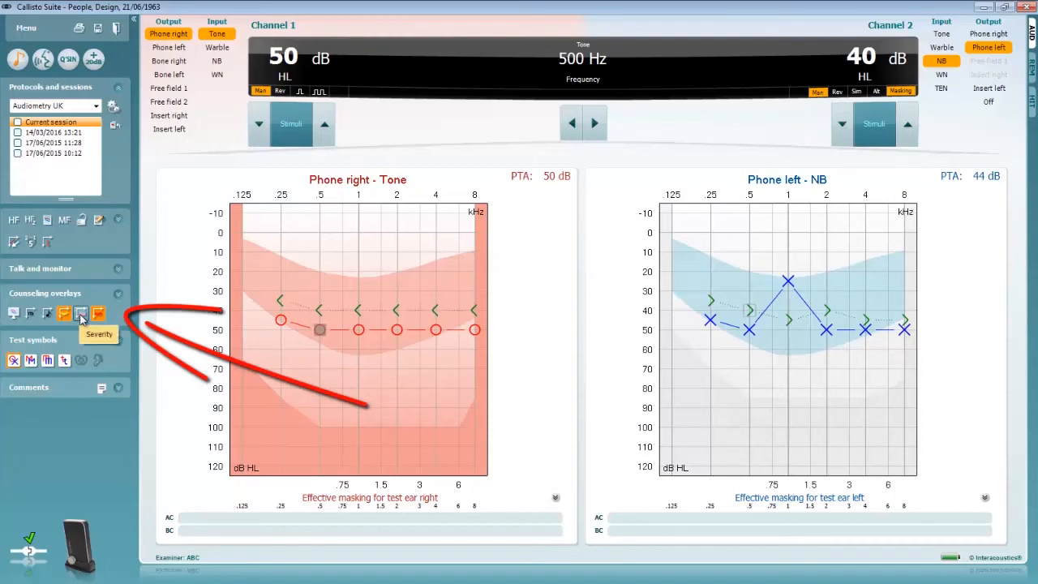
Show the Severity counselling bands, turn overlays off again, and launch the patient monitor.
click(81, 313)
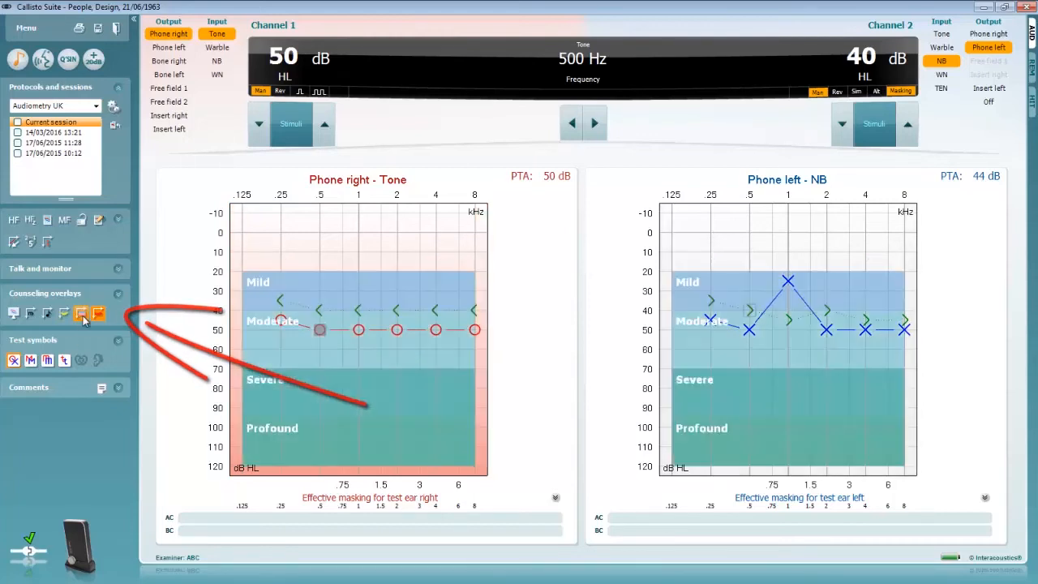
click(81, 315)
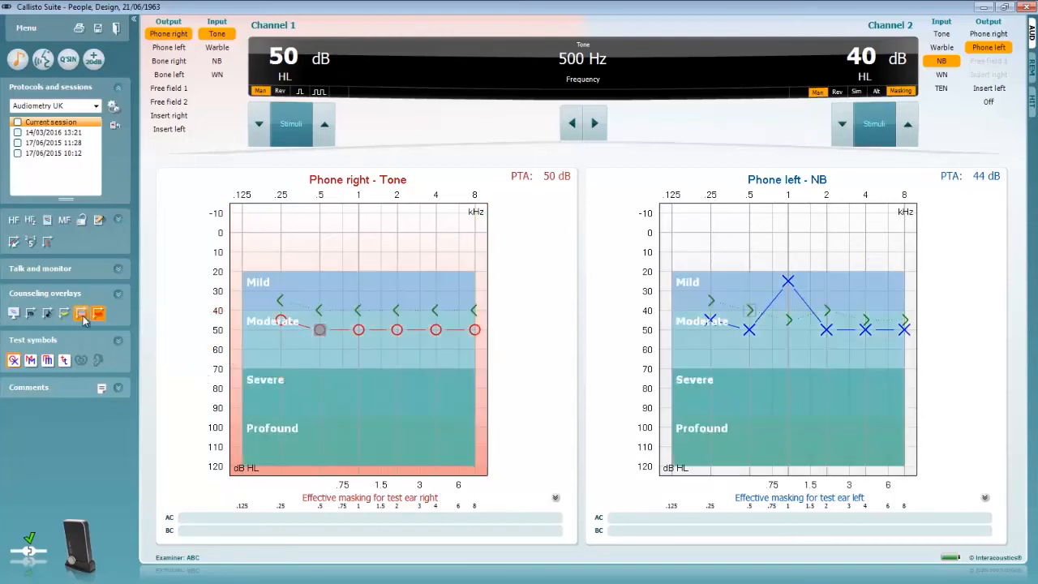
click(81, 313)
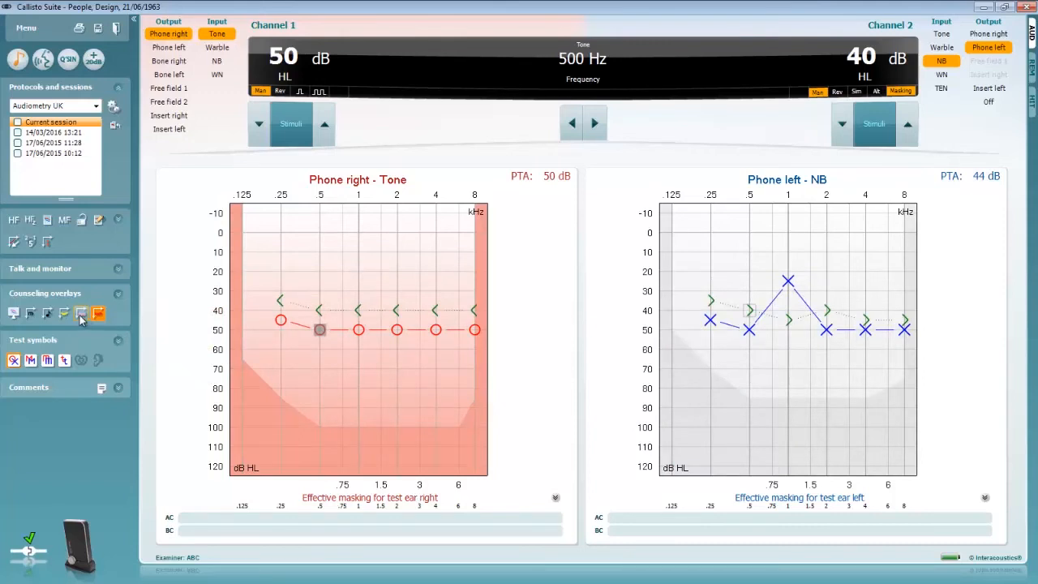
mouse_move(13, 314)
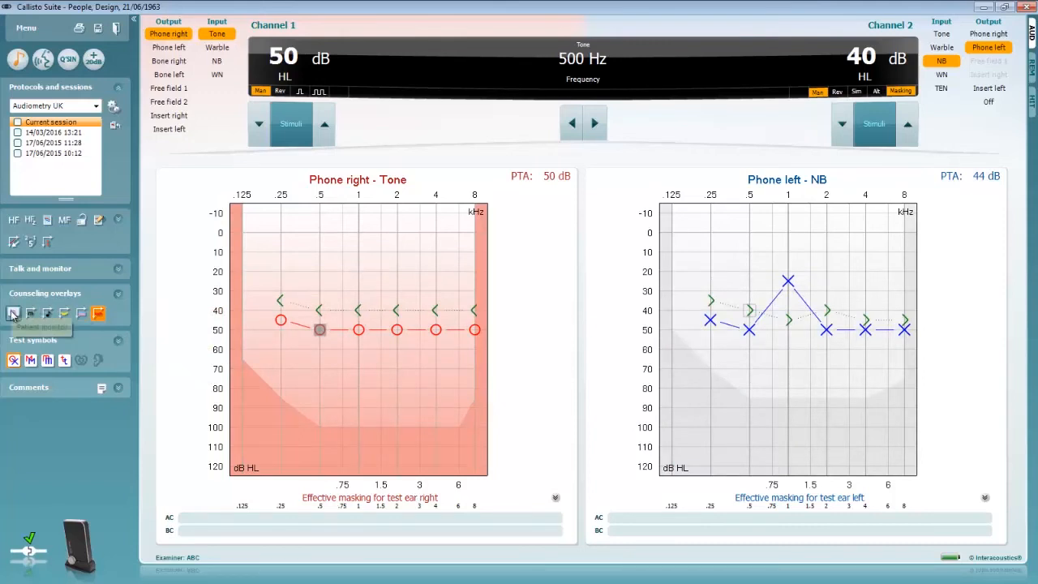
click(13, 315)
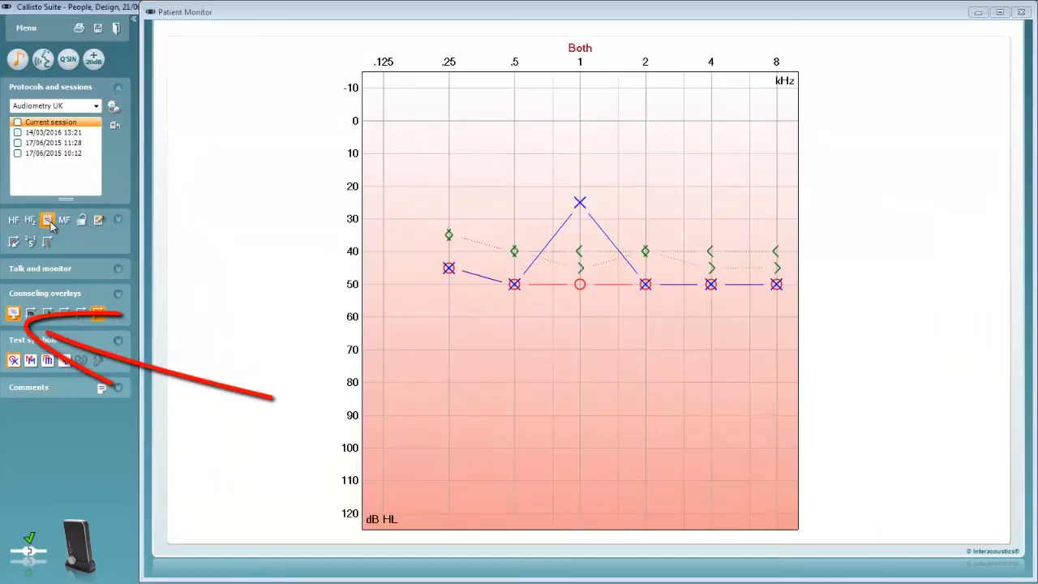
Split the patient monitor into right and left ears with Severity and speech banana overlays, then close it.
click(51, 220)
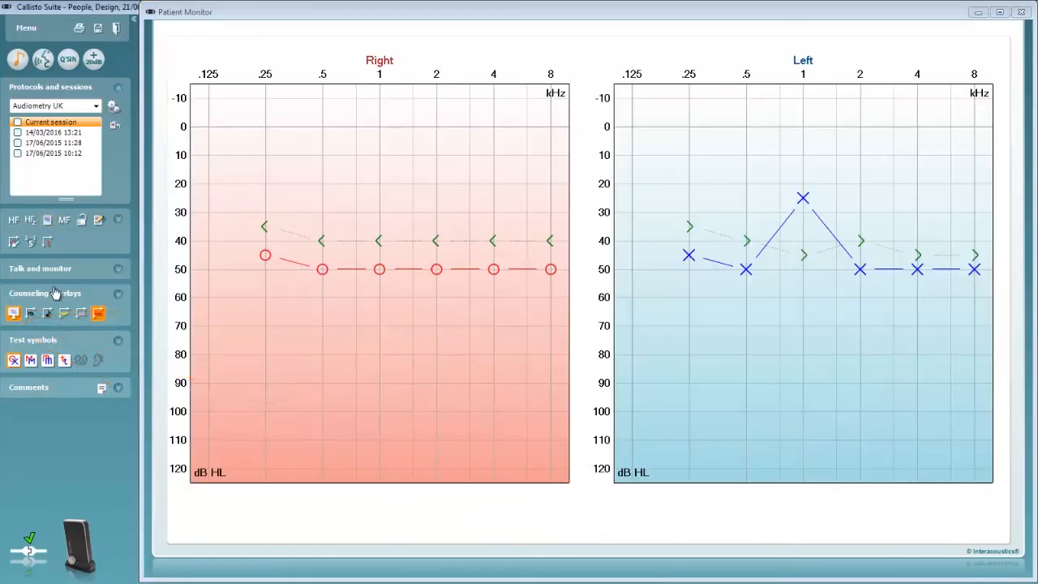
click(81, 314)
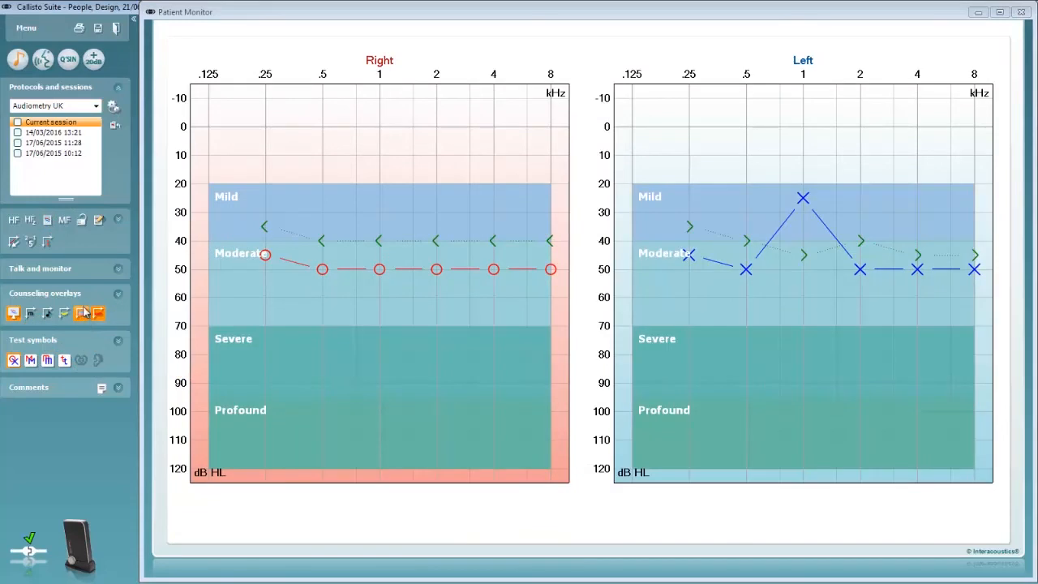
click(62, 314)
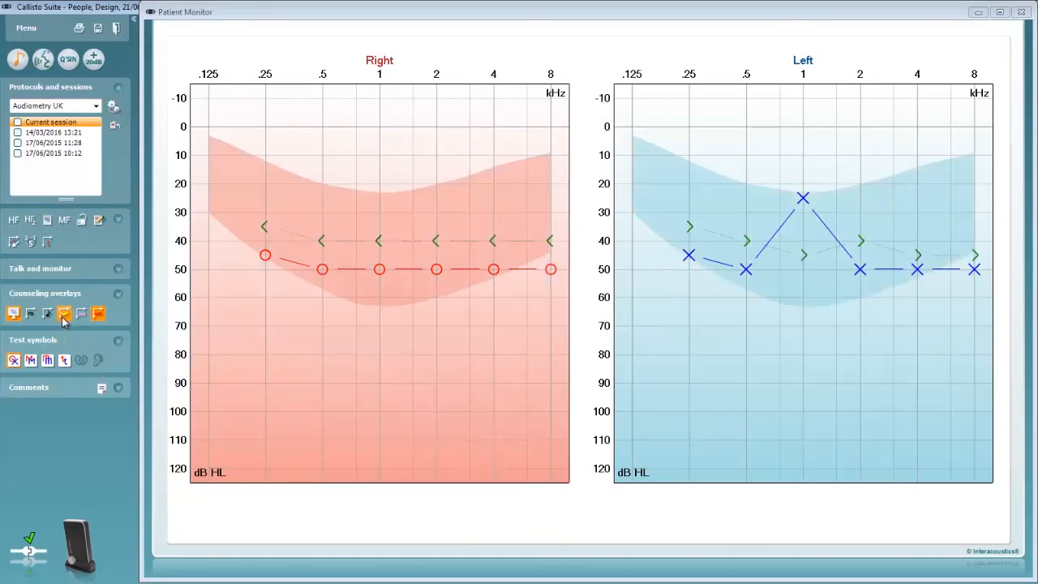
click(60, 312)
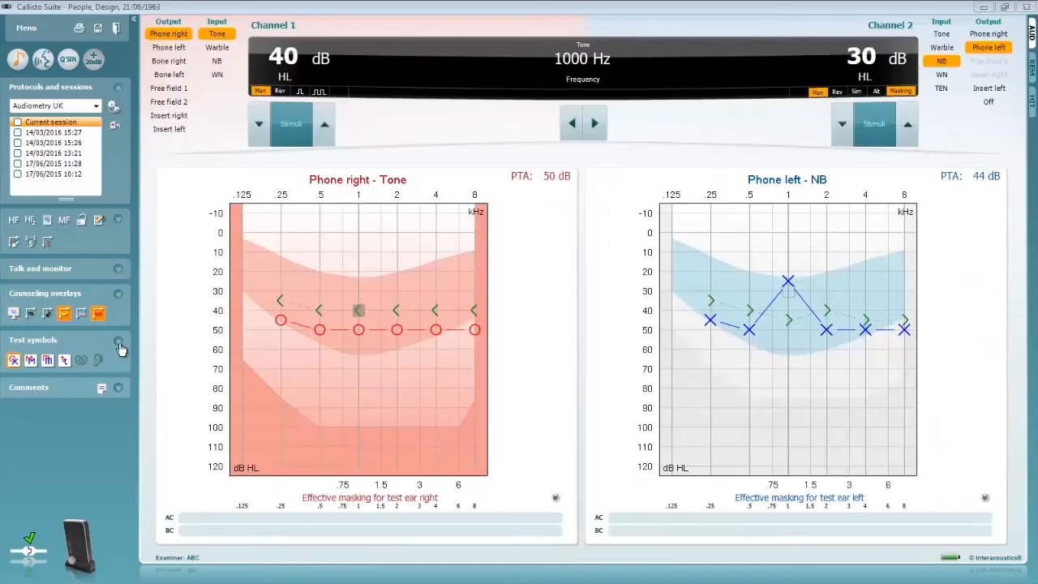
Expand the Talk and monitor controls for the left-ear tone test with right-ear masking.
click(118, 344)
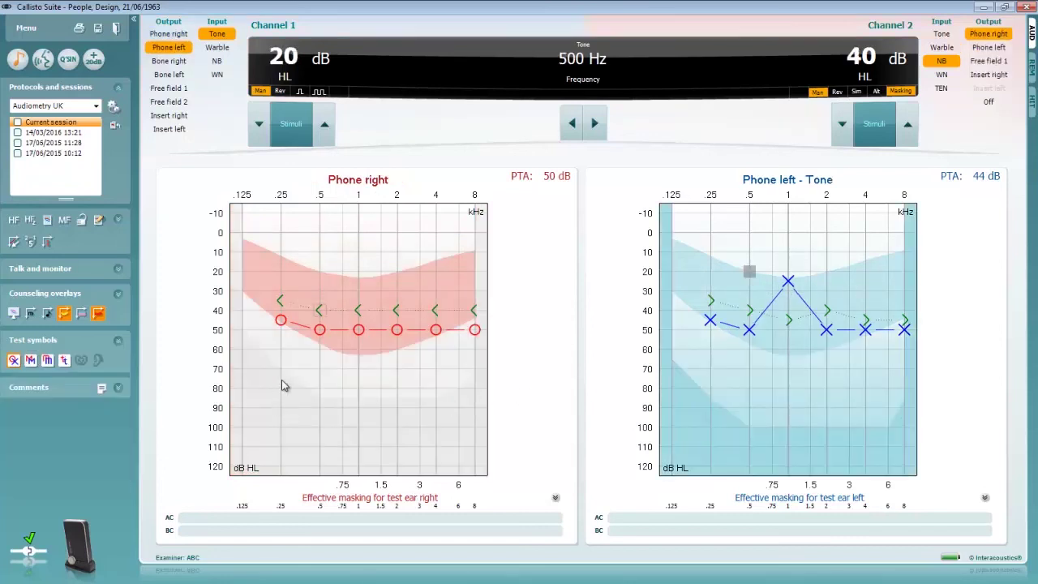
mouse_move(330, 366)
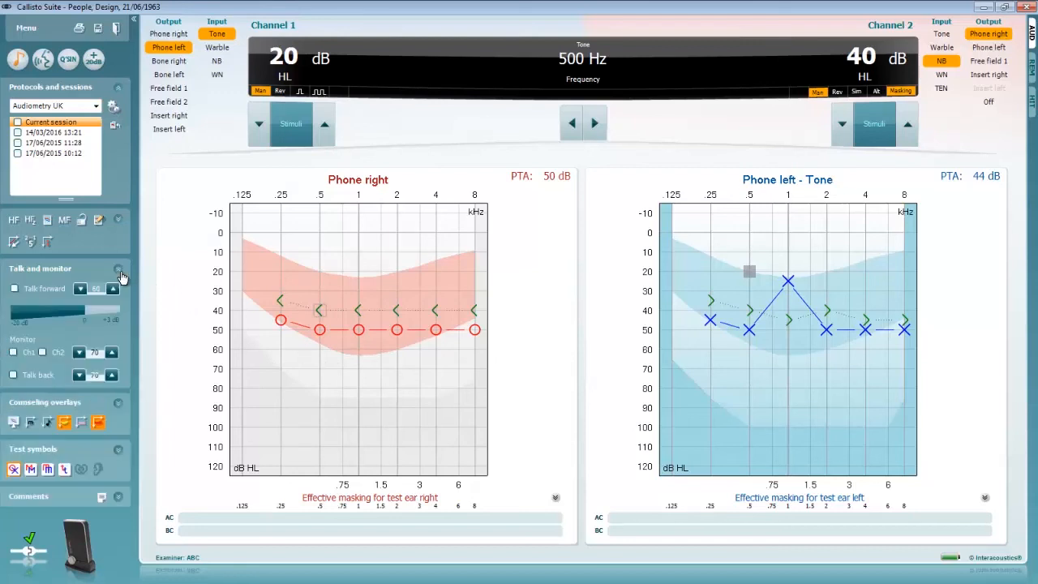
Enable Talk forward and lower its intensity to about 56 dB SPL.
click(15, 289)
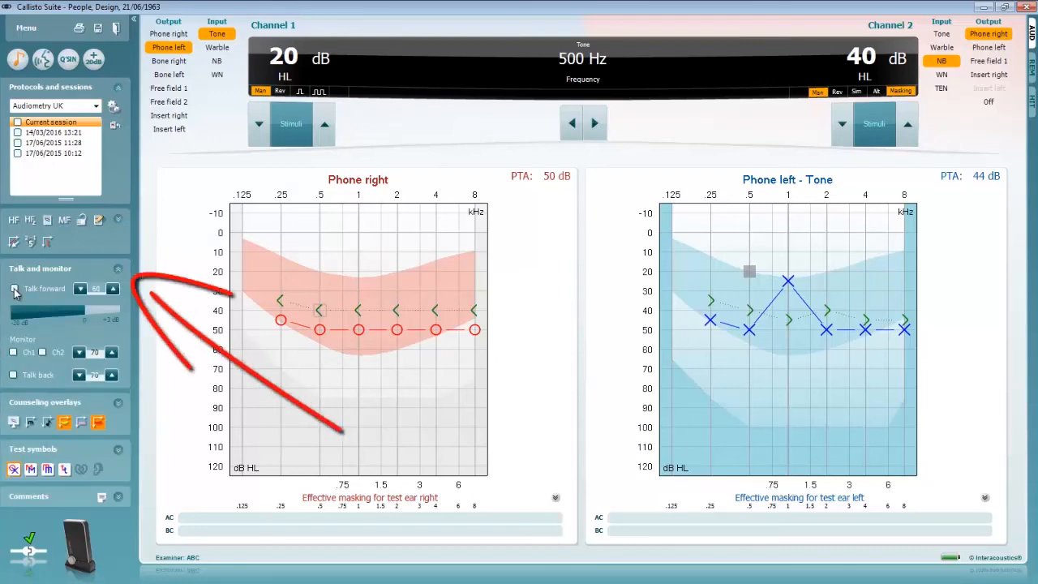
click(13, 289)
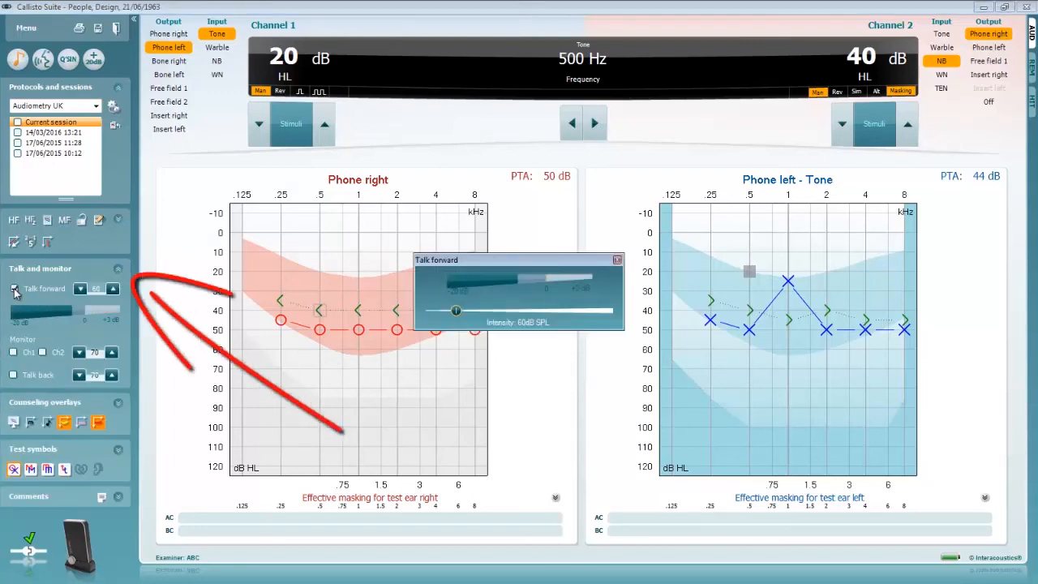
drag(456, 312, 451, 311)
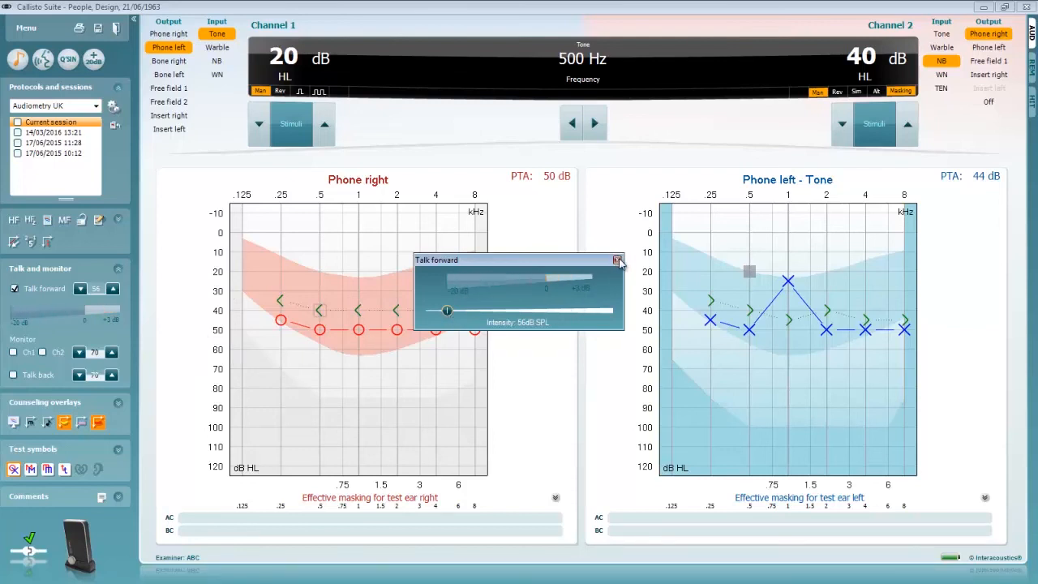
click(618, 260)
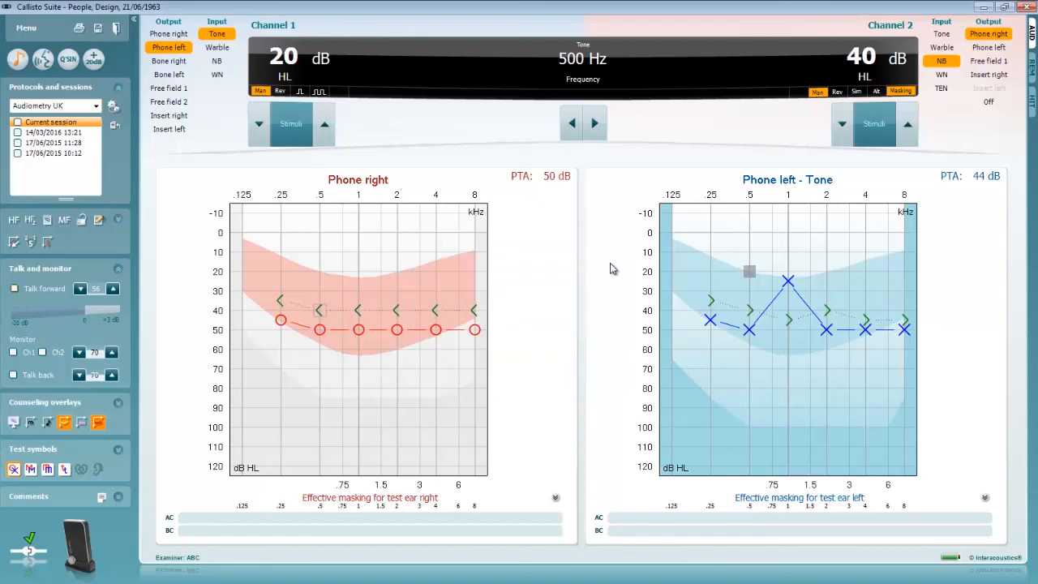
Switch on Monitor Ch1 and Talk back to hear the patient.
click(13, 352)
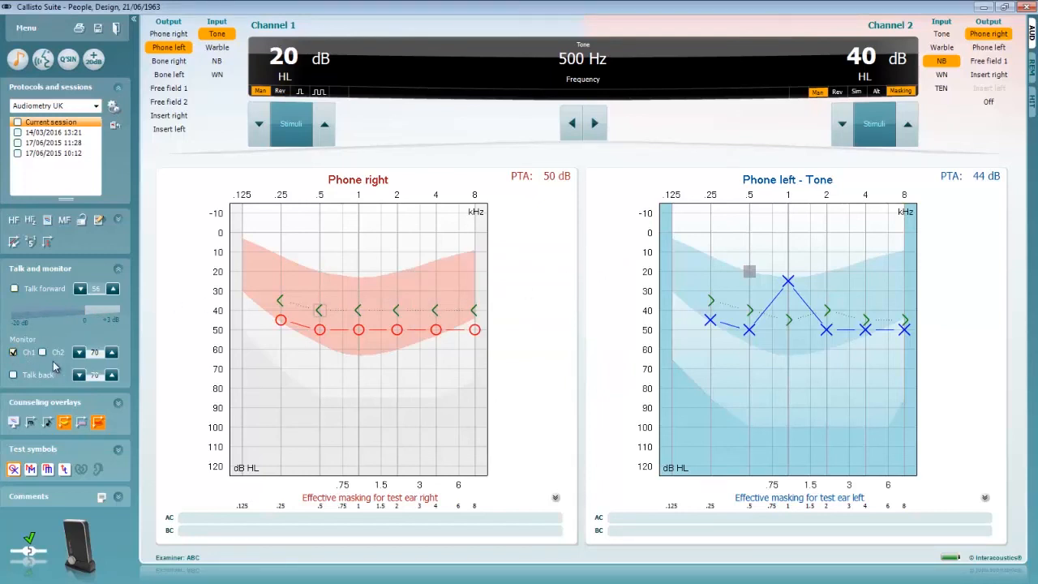
click(43, 352)
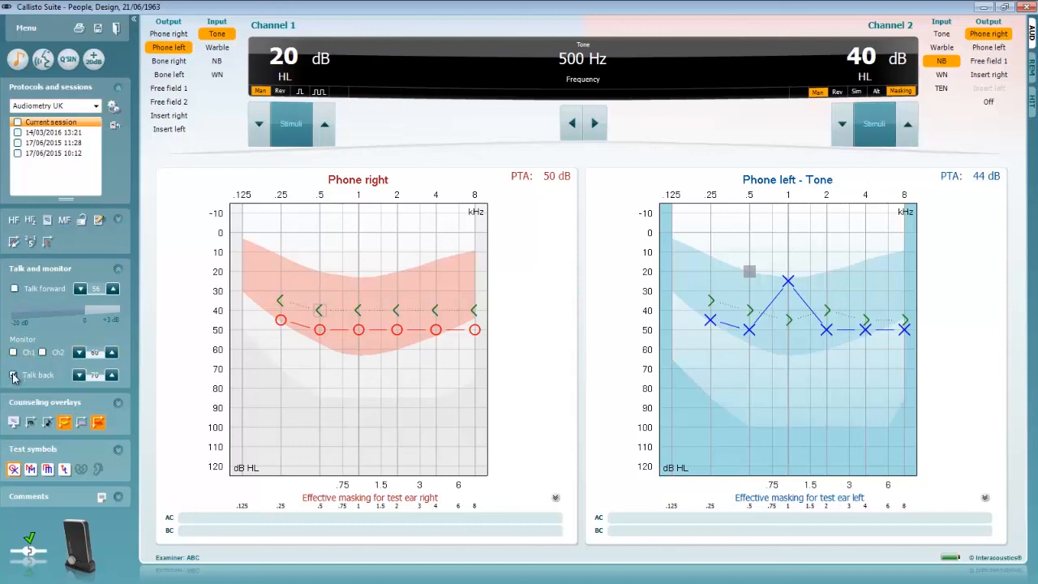
click(13, 376)
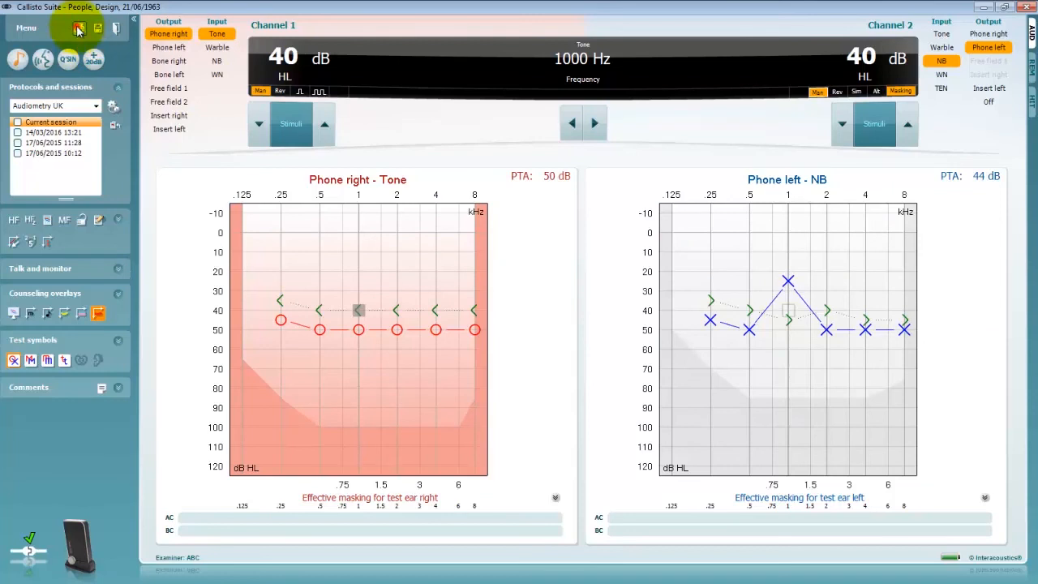
Bring up the Print wizard templates and cancel without printing.
click(74, 29)
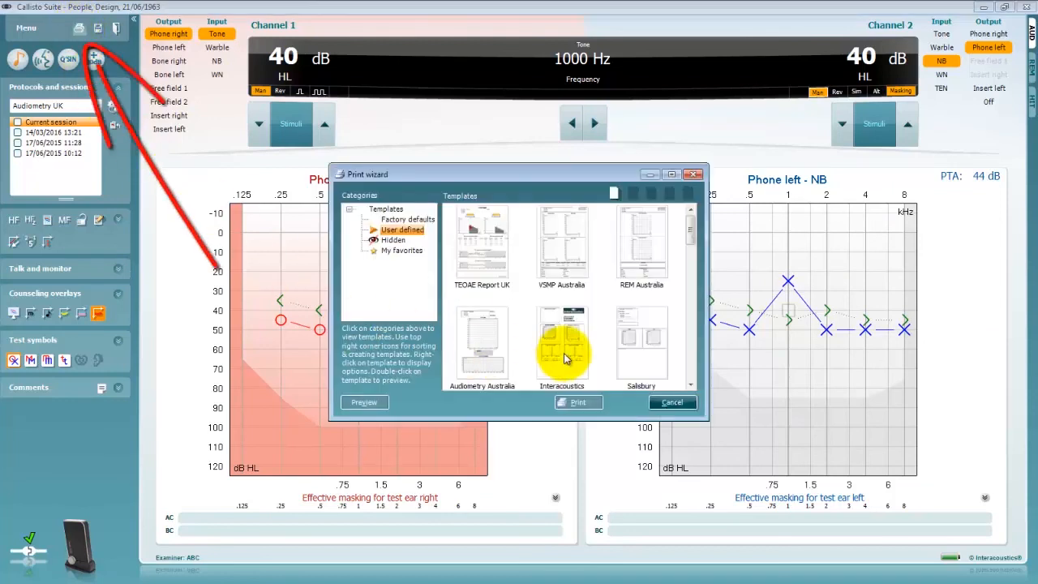
click(672, 402)
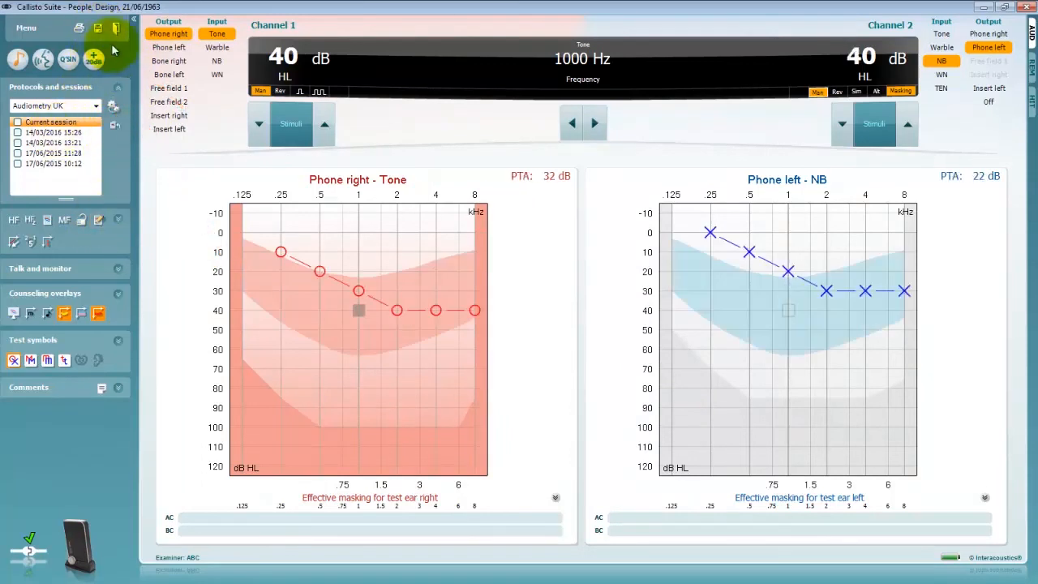
Save the session and exit back to Noah 4.
click(107, 31)
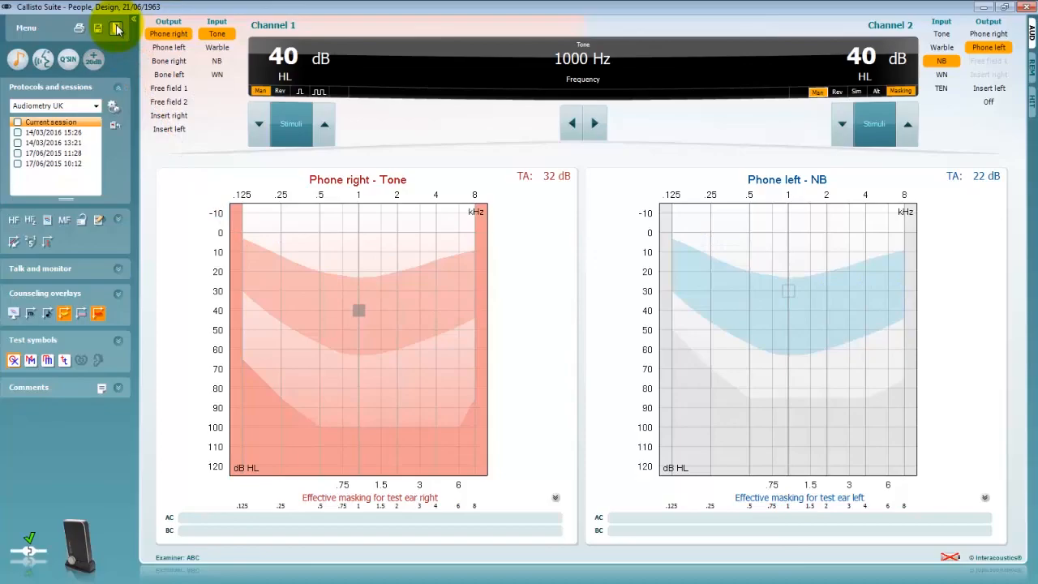
click(116, 31)
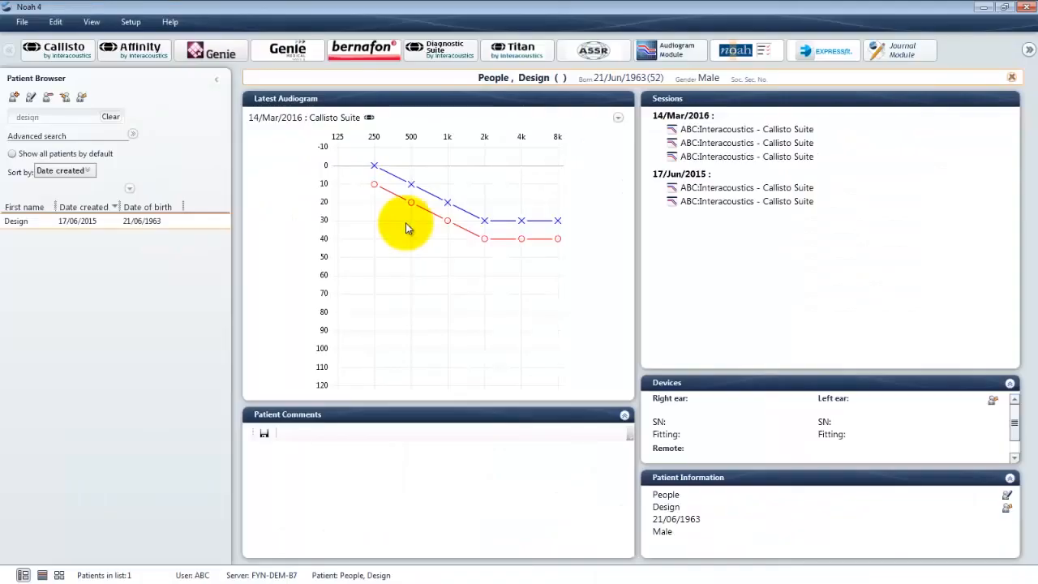